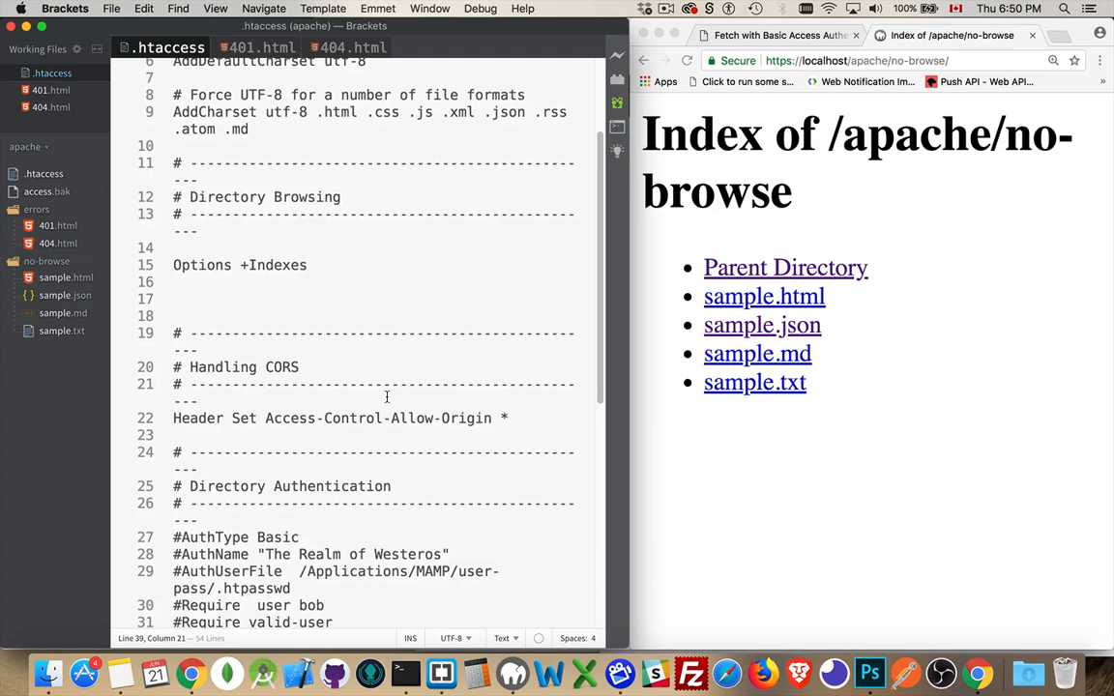
Scroll down to the Custom Error Pages section of .htaccess.
{"action": "scroll", "scroll_direction": "down", "scroll_amount": 3}
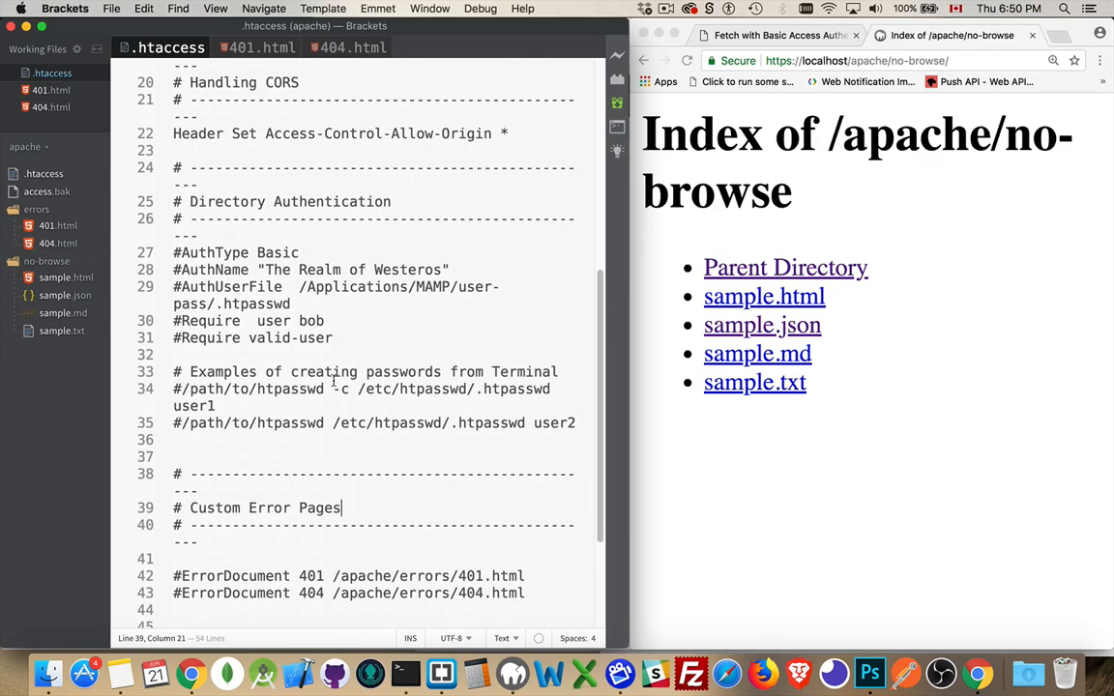
{"action": "scroll", "scroll_direction": "down", "scroll_amount": 3}
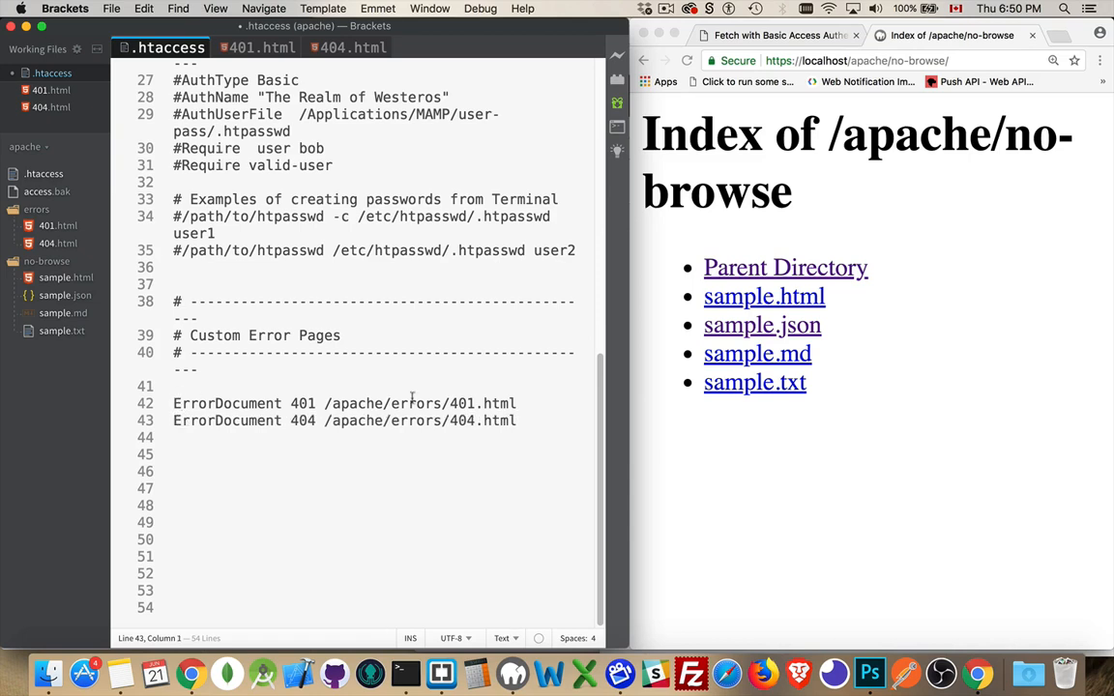
{"action": "mouse_move", "coordinate": [136, 420]}
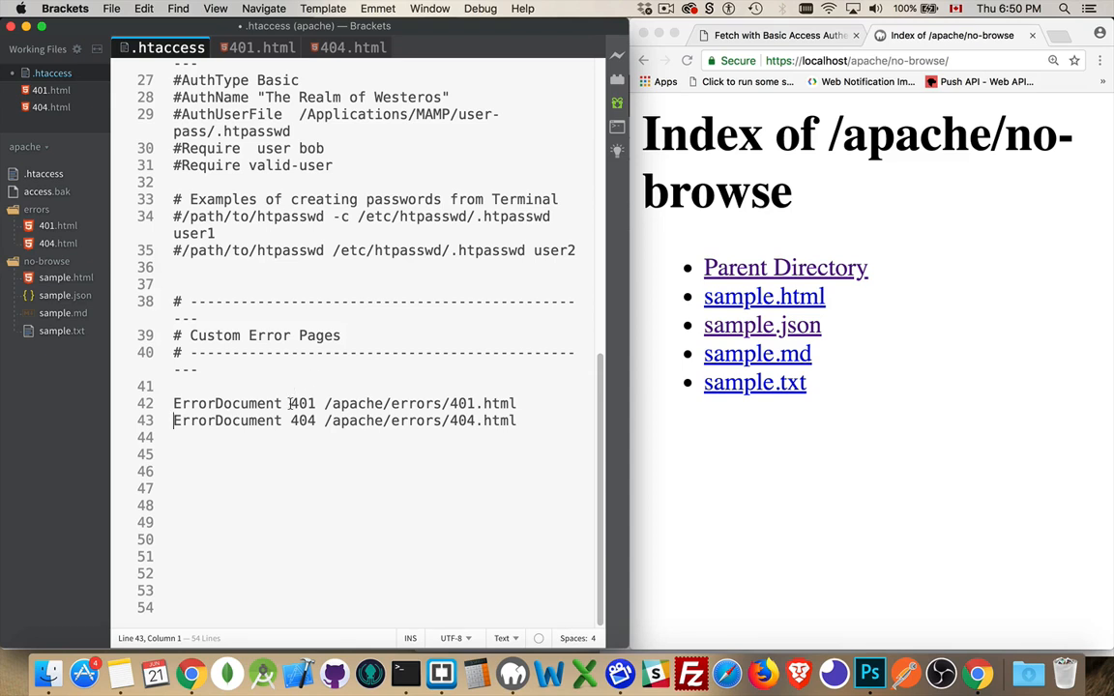
{"action": "mouse_move", "coordinate": [319, 383]}
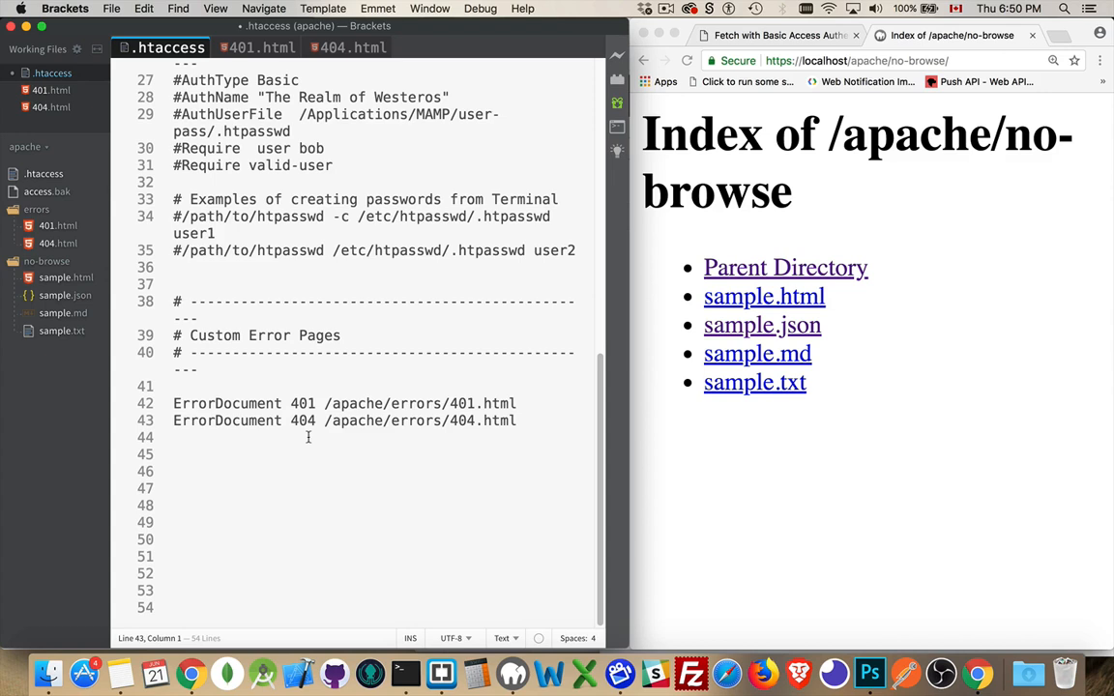
{"action": "mouse_move", "coordinate": [565, 418]}
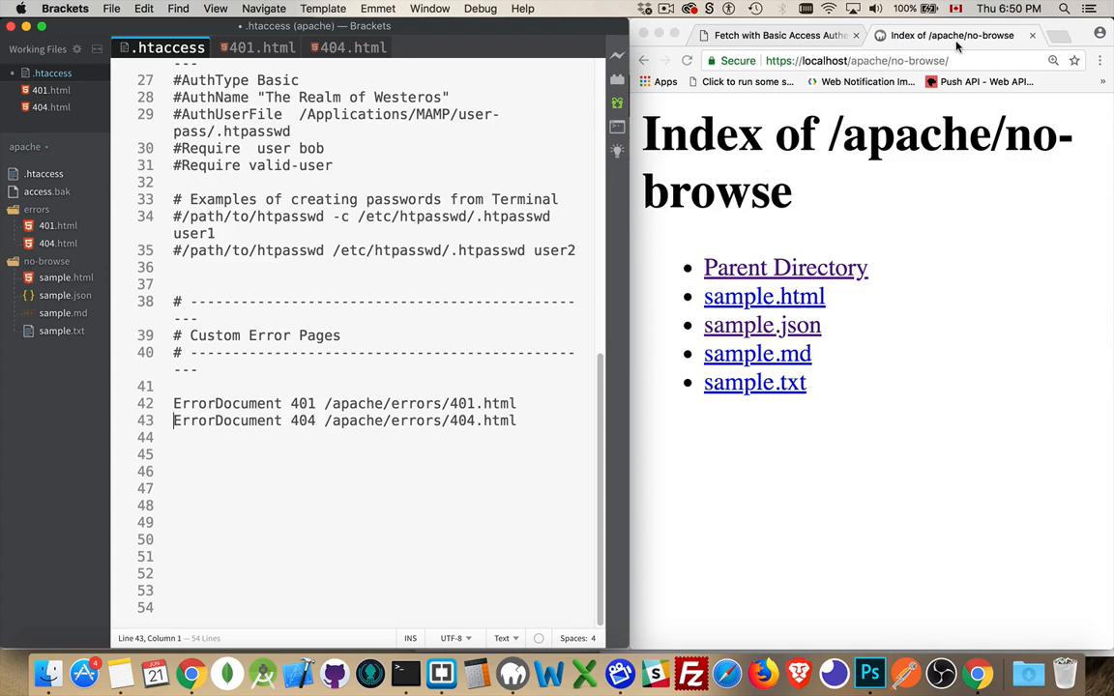
Load localhost/apache/errors/401.html in a new Chrome tab to preview the 401 page.
{"action": "left_click", "coordinate": [855, 60]}
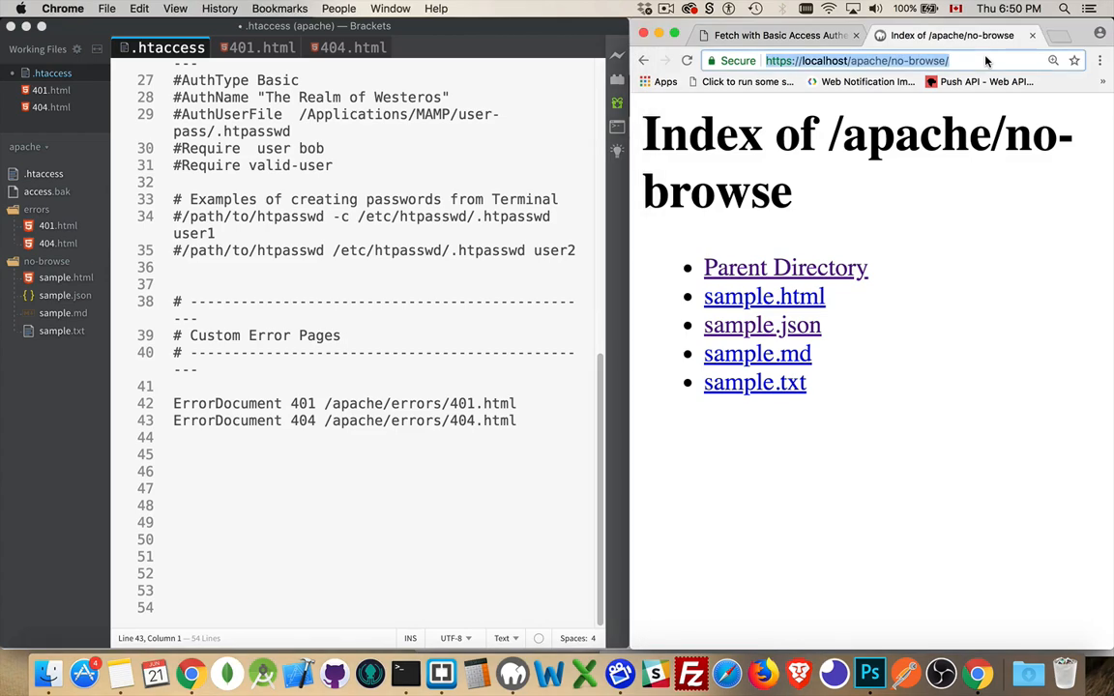
{"action": "left_click", "coordinate": [979, 35]}
{"action": "type", "text": "https://localhost/apache/errors/"}
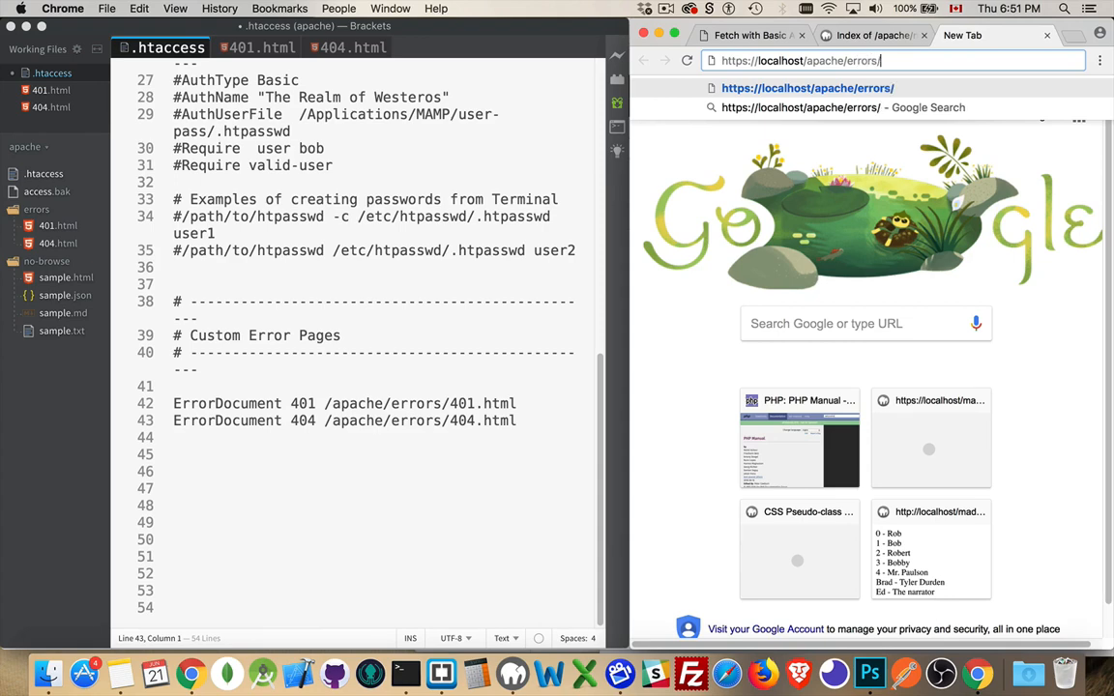
{"action": "type", "text": "401.html"}
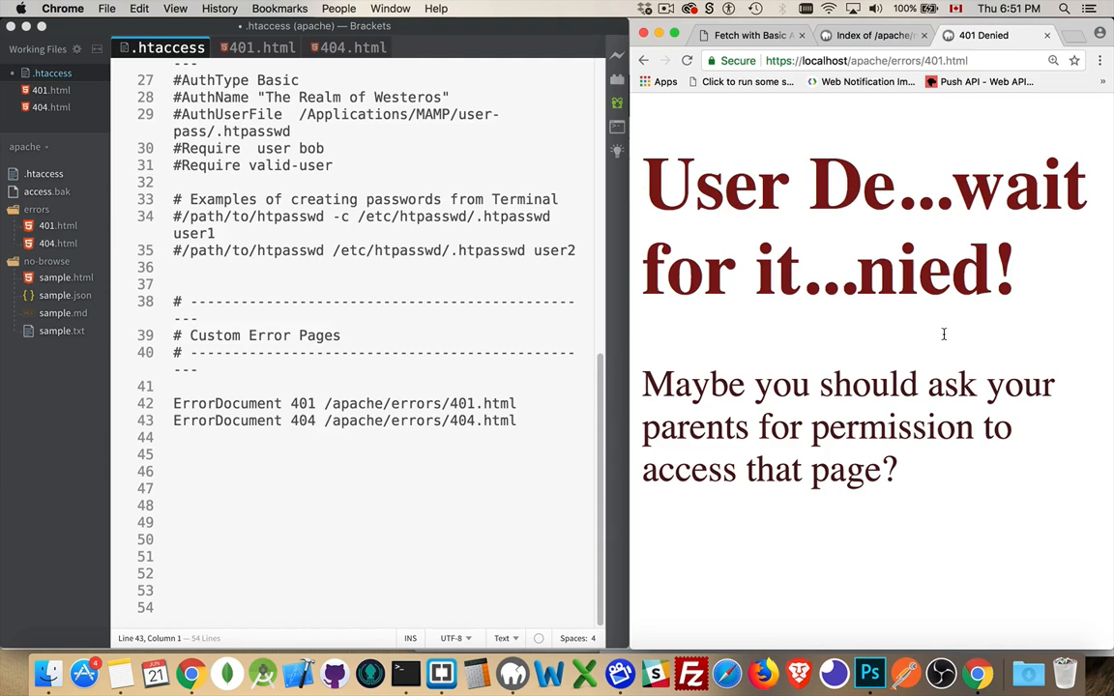
{"action": "mouse_move", "coordinate": [858, 363]}
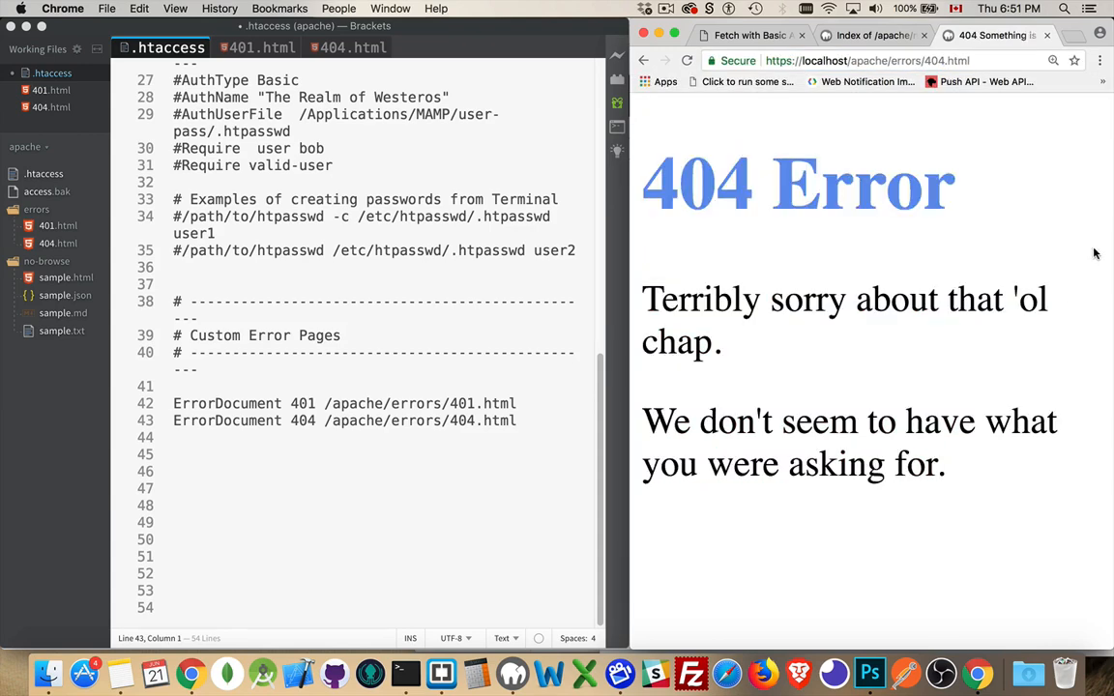
{"action": "mouse_move", "coordinate": [990, 216]}
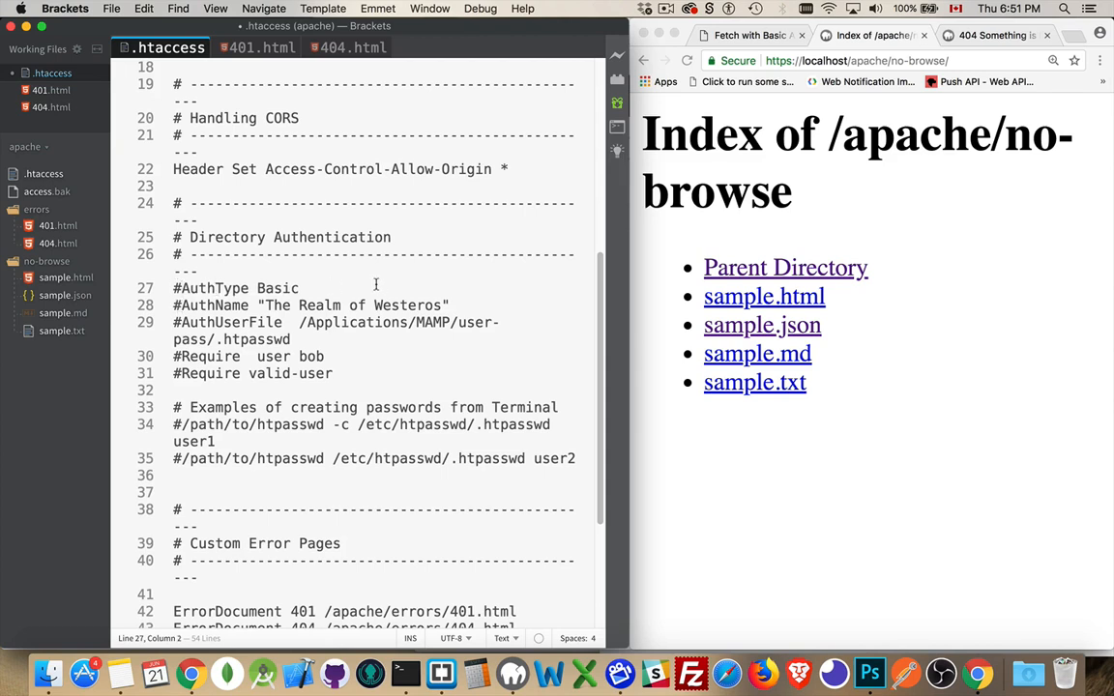
{"action": "mouse_move", "coordinate": [801, 216]}
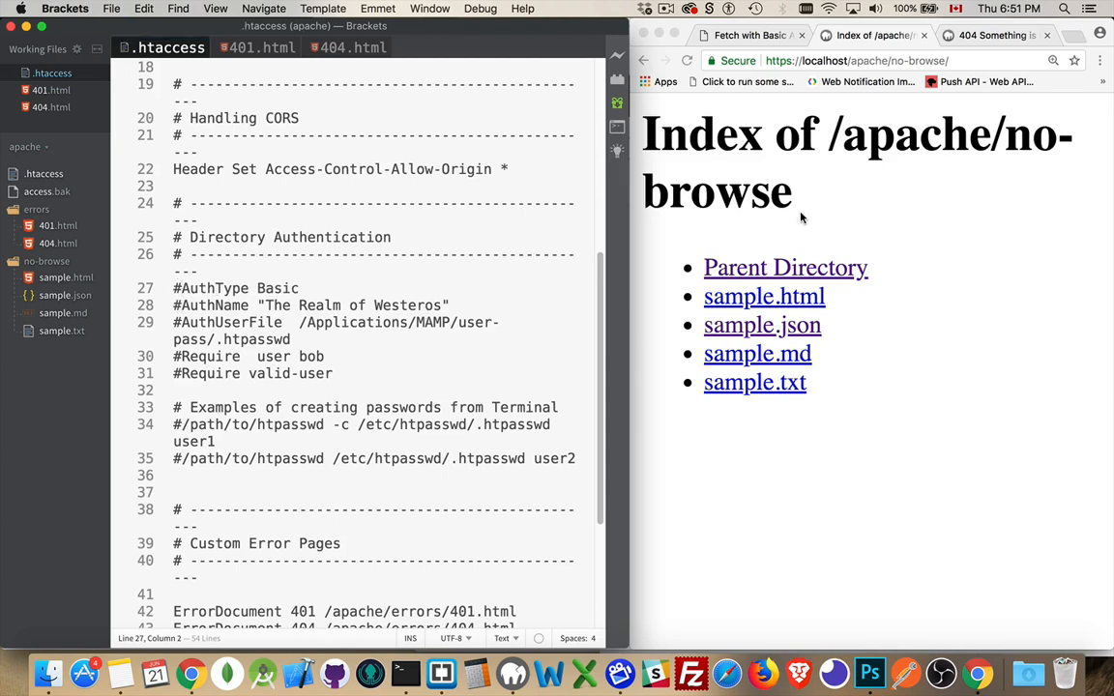
Request localhost/apache/no-browse/sadfasdfasdfads and view the custom 404 Error page.
{"action": "left_click", "coordinate": [762, 296]}
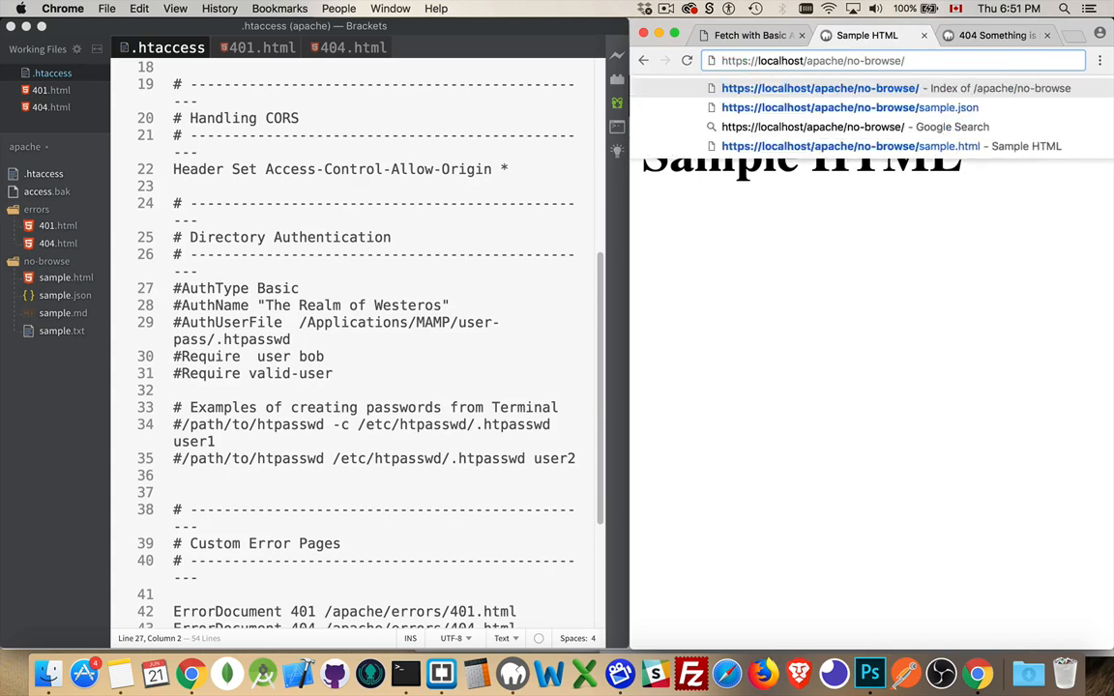
{"action": "type", "text": "sadfasdfasdfads"}
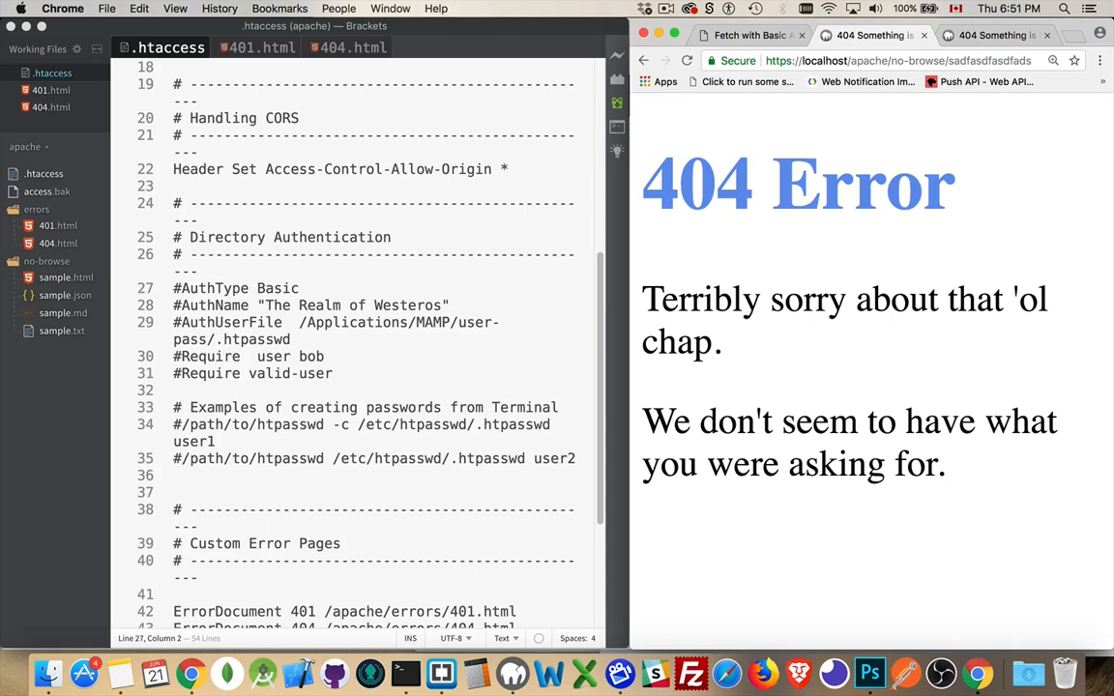
{"action": "scroll", "scroll_direction": "down", "scroll_amount": 3}
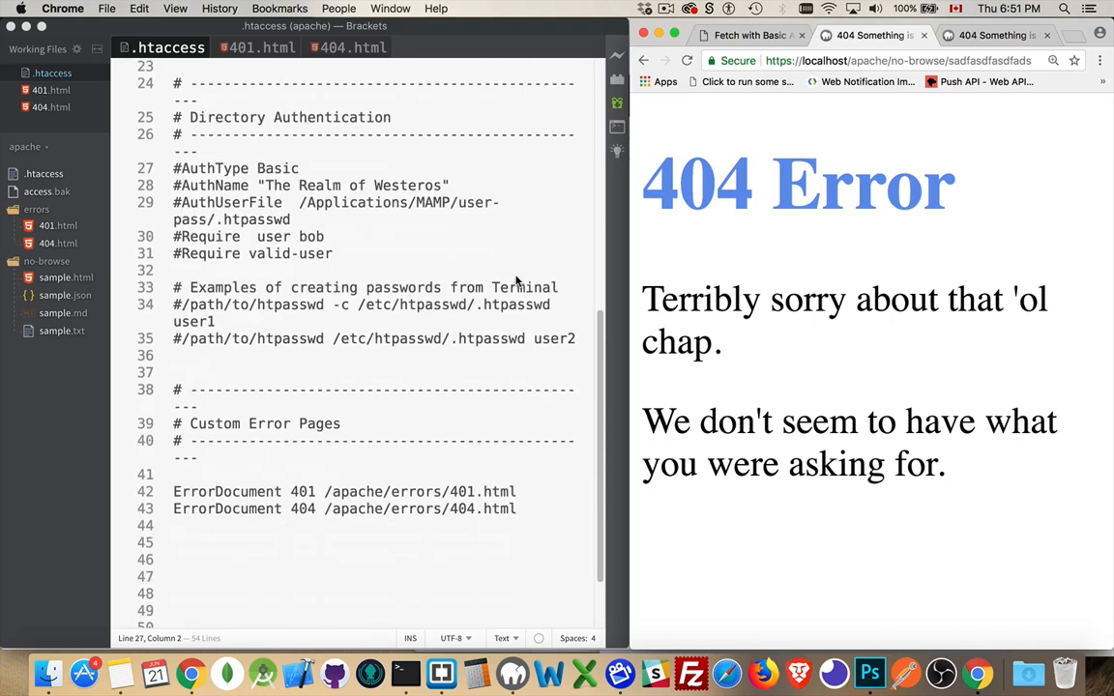
{"action": "scroll", "scroll_direction": "down", "scroll_amount": 3}
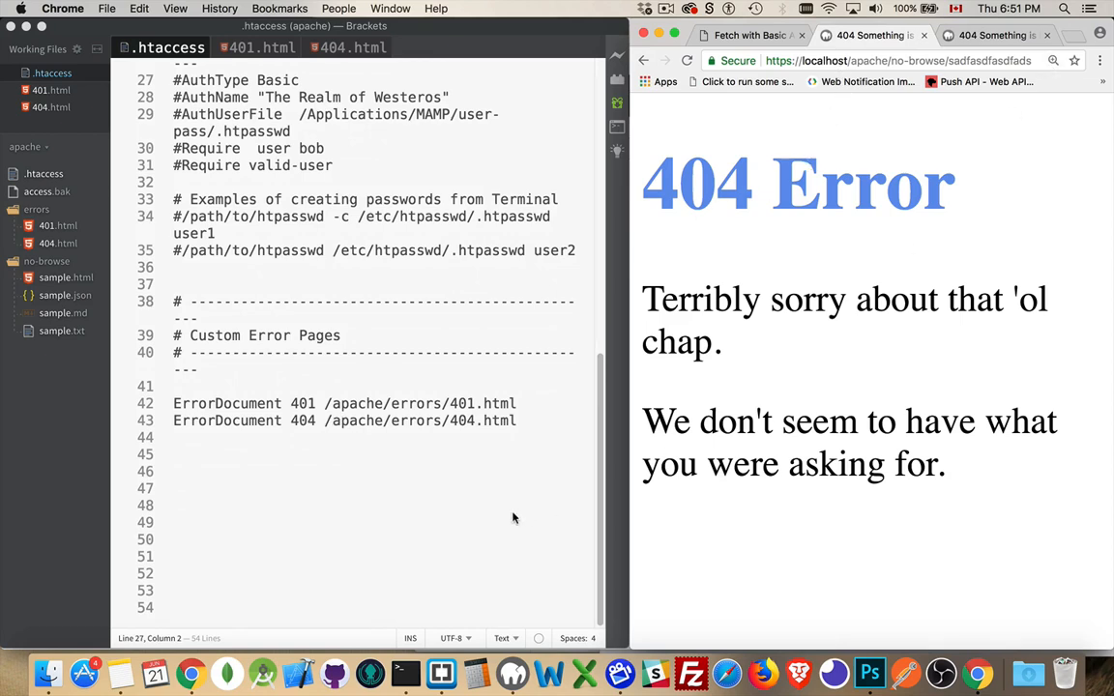
{"action": "mouse_move", "coordinate": [897, 153]}
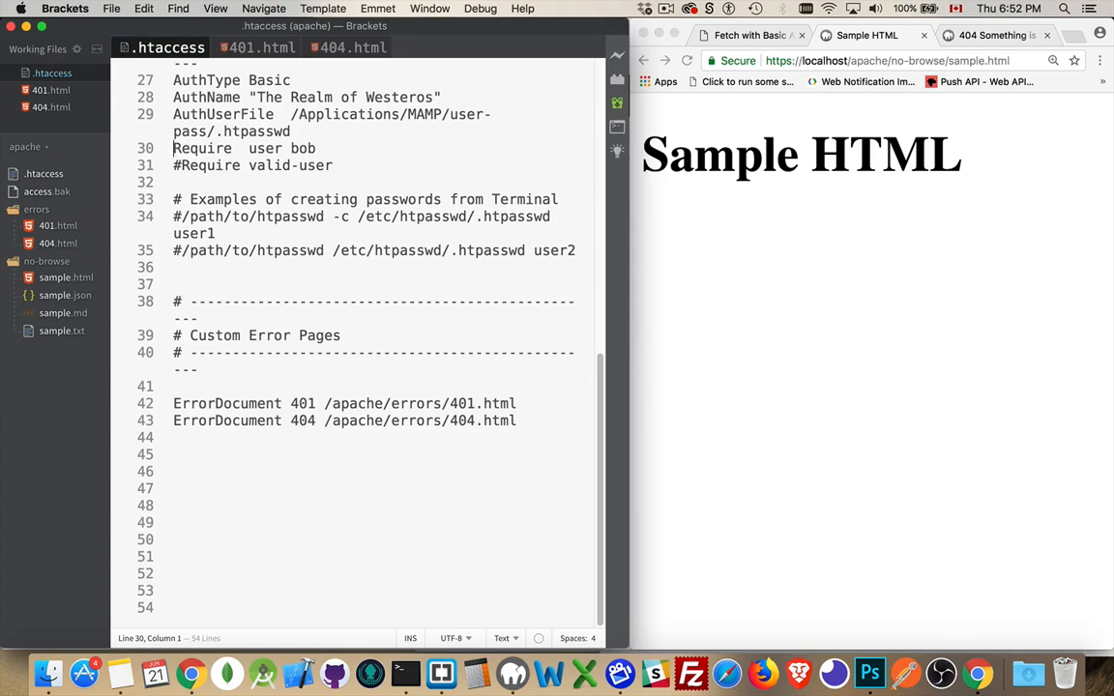
Reload sample.html and cancel the sign-in prompt to get Authorization Required.
{"action": "left_click", "coordinate": [687, 60]}
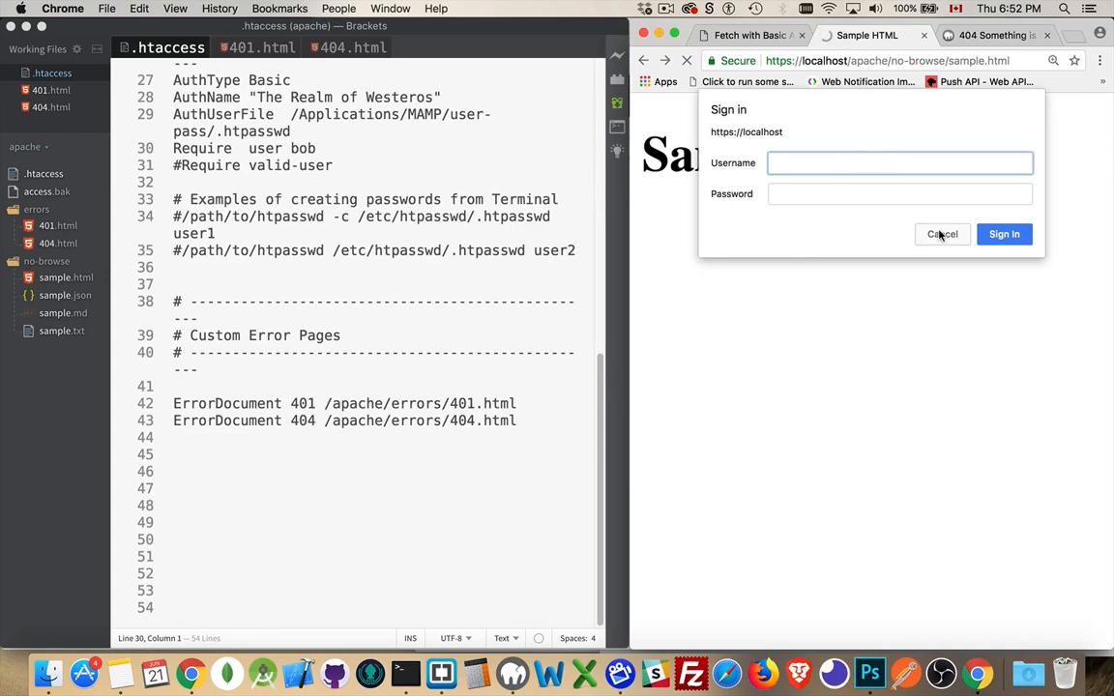
{"action": "left_click", "coordinate": [942, 234]}
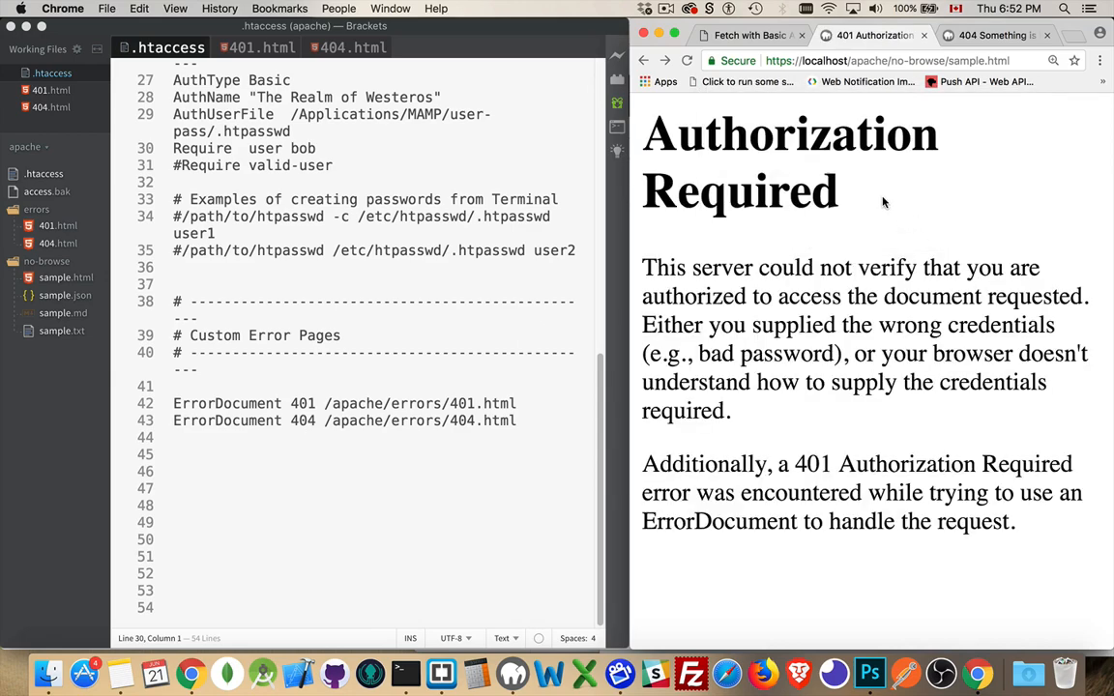
{"action": "mouse_move", "coordinate": [886, 222]}
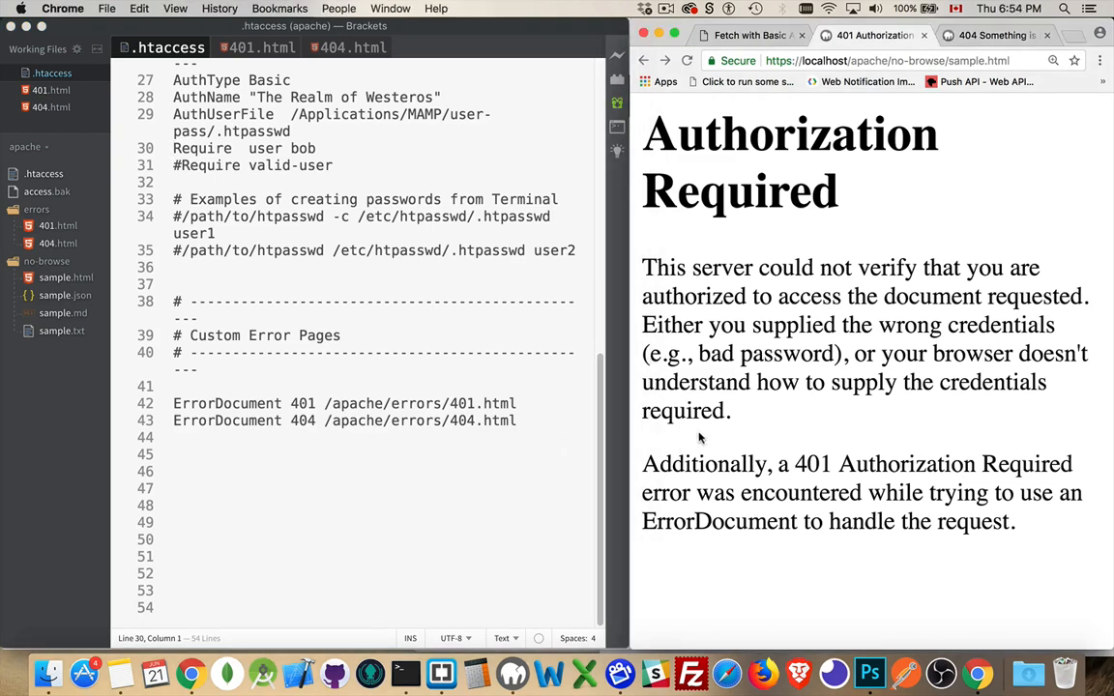
{"action": "left_click_drag", "start_coordinate": [642, 465], "coordinate": [1016, 522]}
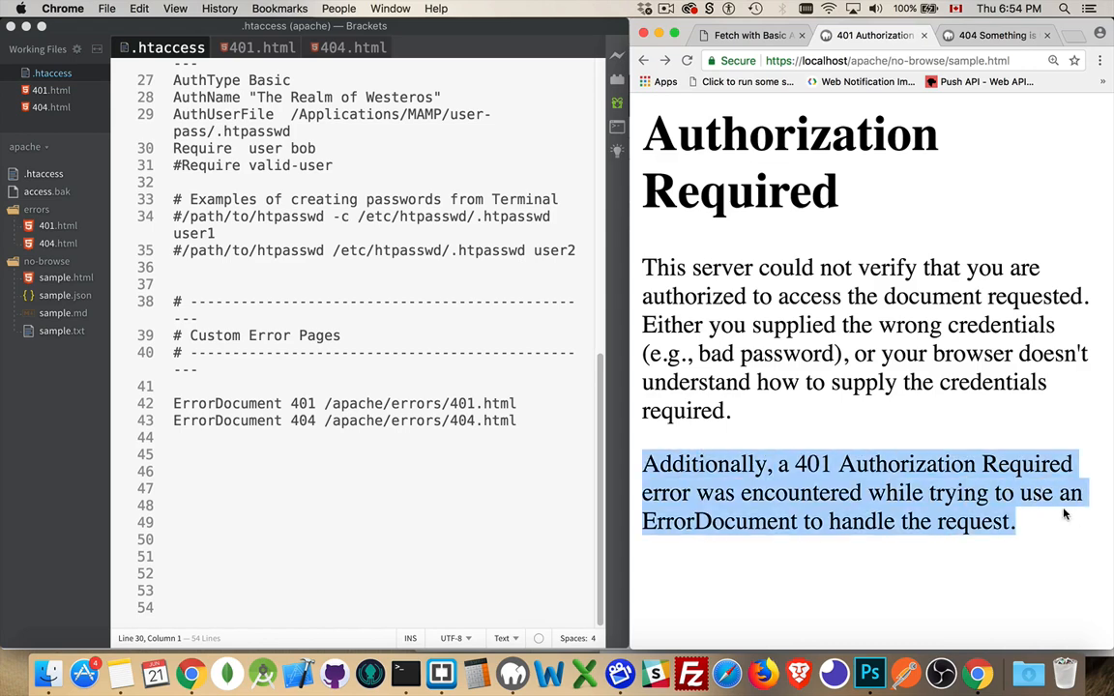
{"action": "mouse_move", "coordinate": [907, 443]}
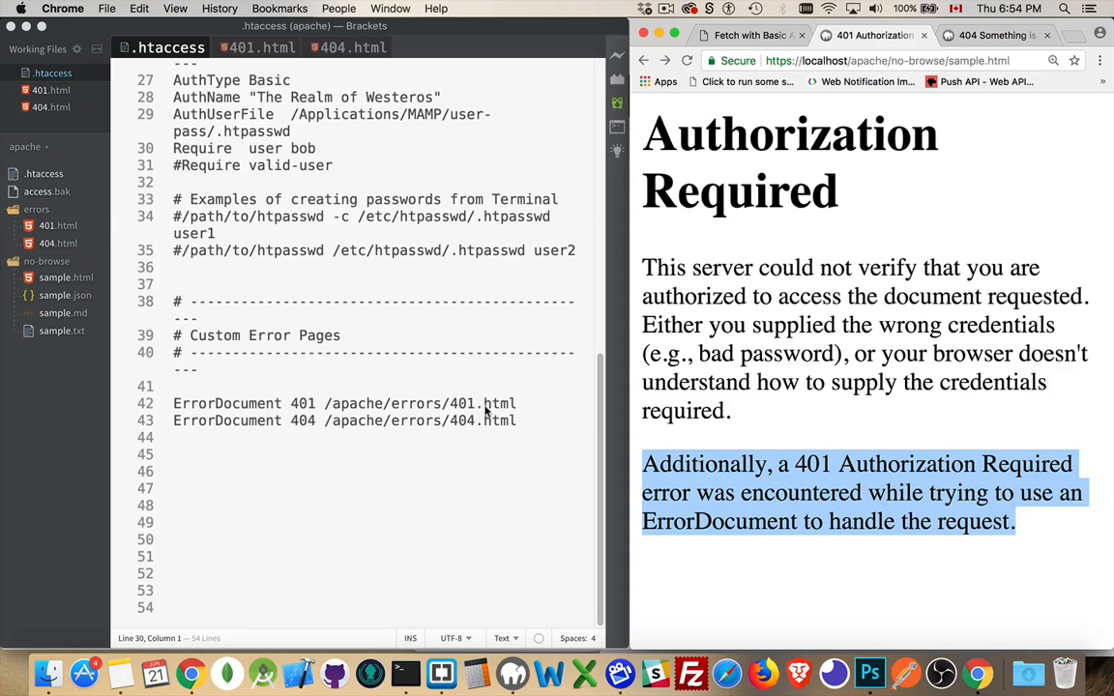
{"action": "mouse_move", "coordinate": [259, 153]}
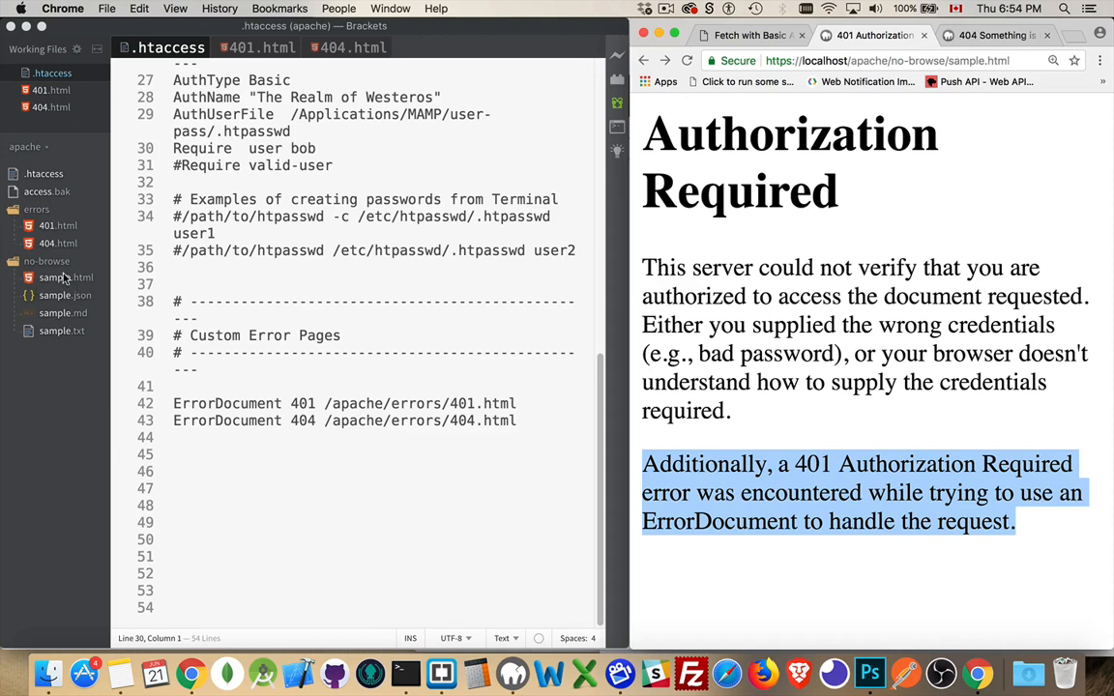
{"action": "mouse_move", "coordinate": [60, 282]}
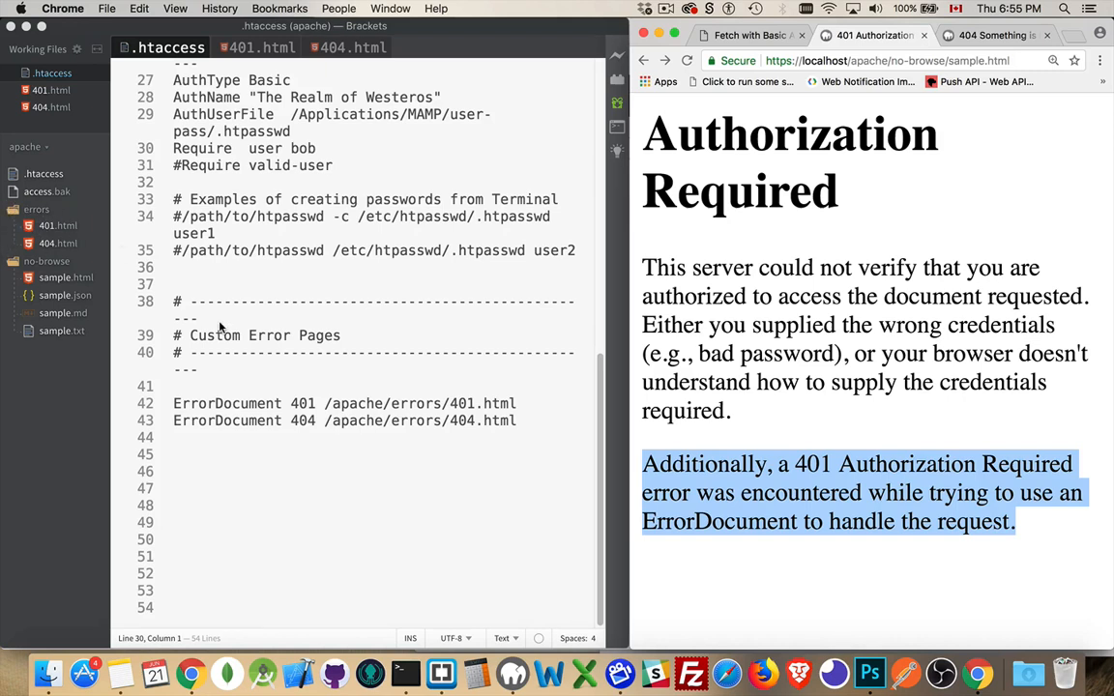
{"action": "mouse_move", "coordinate": [377, 416]}
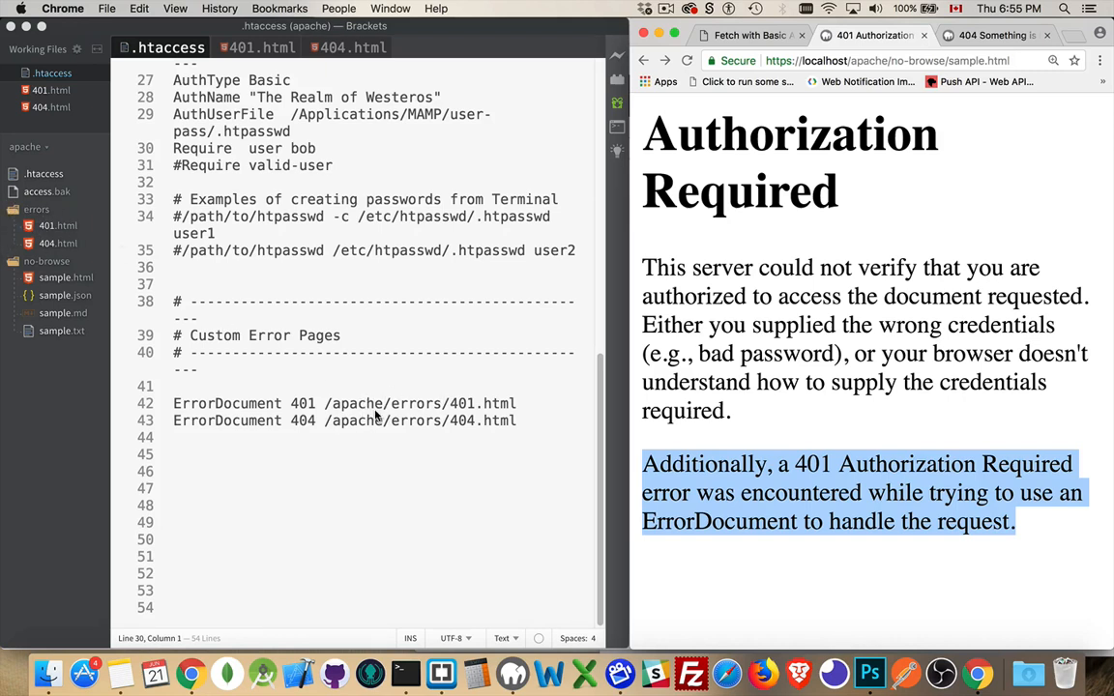
{"action": "mouse_move", "coordinate": [491, 404]}
{"action": "type", "text": "fsdsd"}
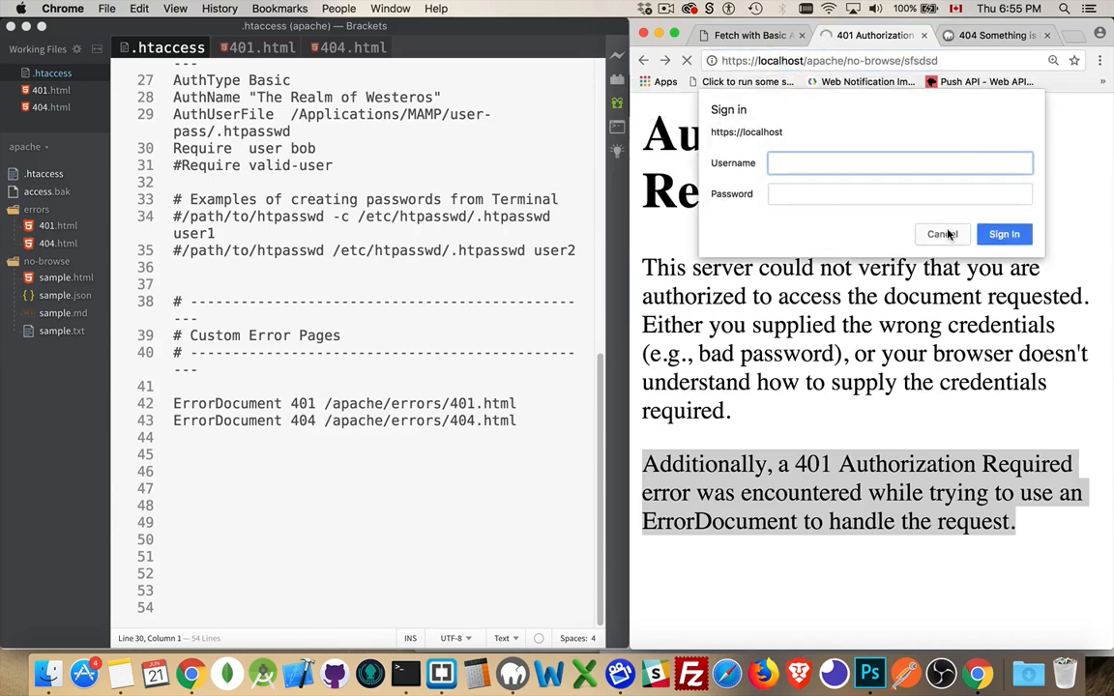
Cancel the sign-in for no-browse/sfsdsd, then view the 401.html source in Brackets.
{"action": "left_click", "coordinate": [940, 234]}
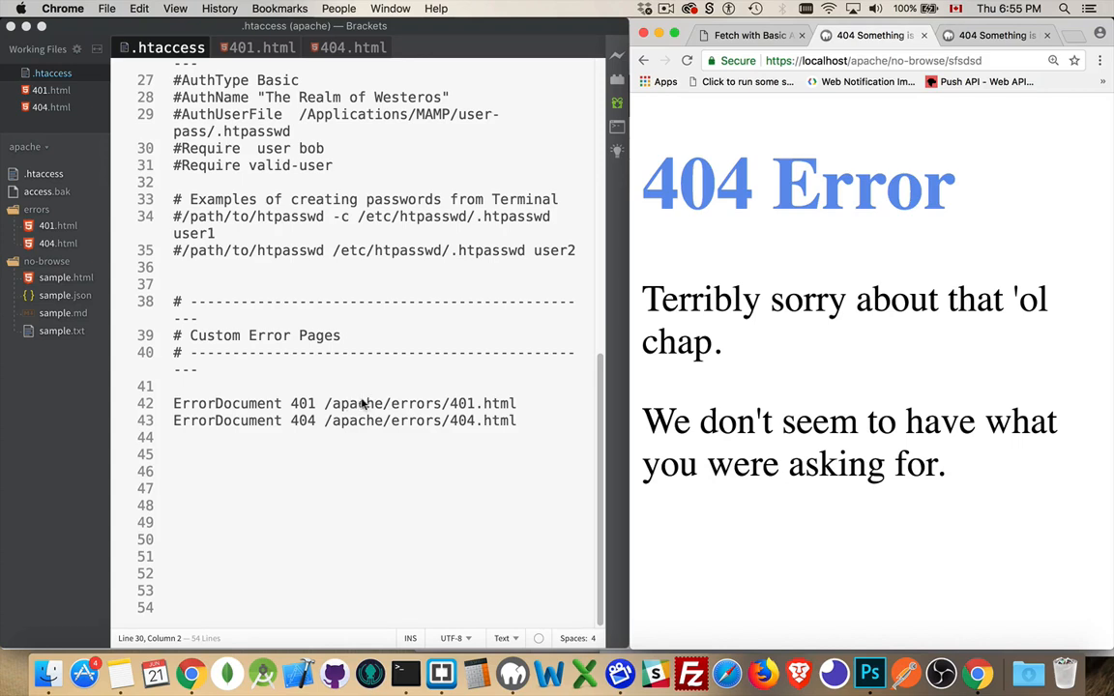
{"action": "mouse_move", "coordinate": [81, 184]}
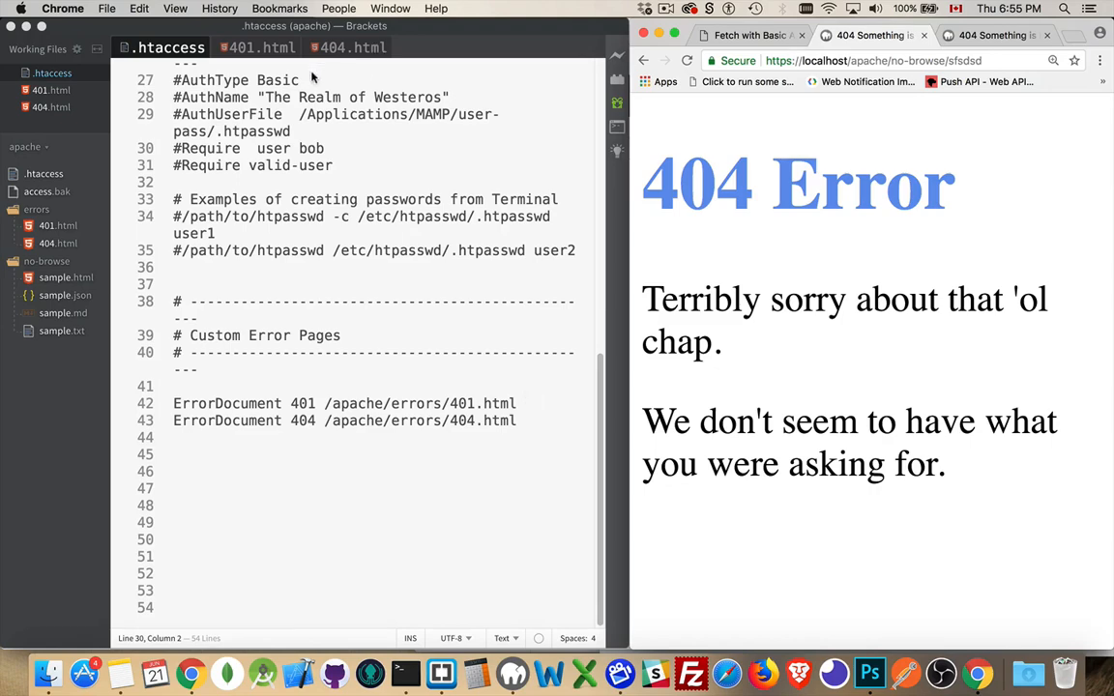
{"action": "left_click", "coordinate": [255, 46]}
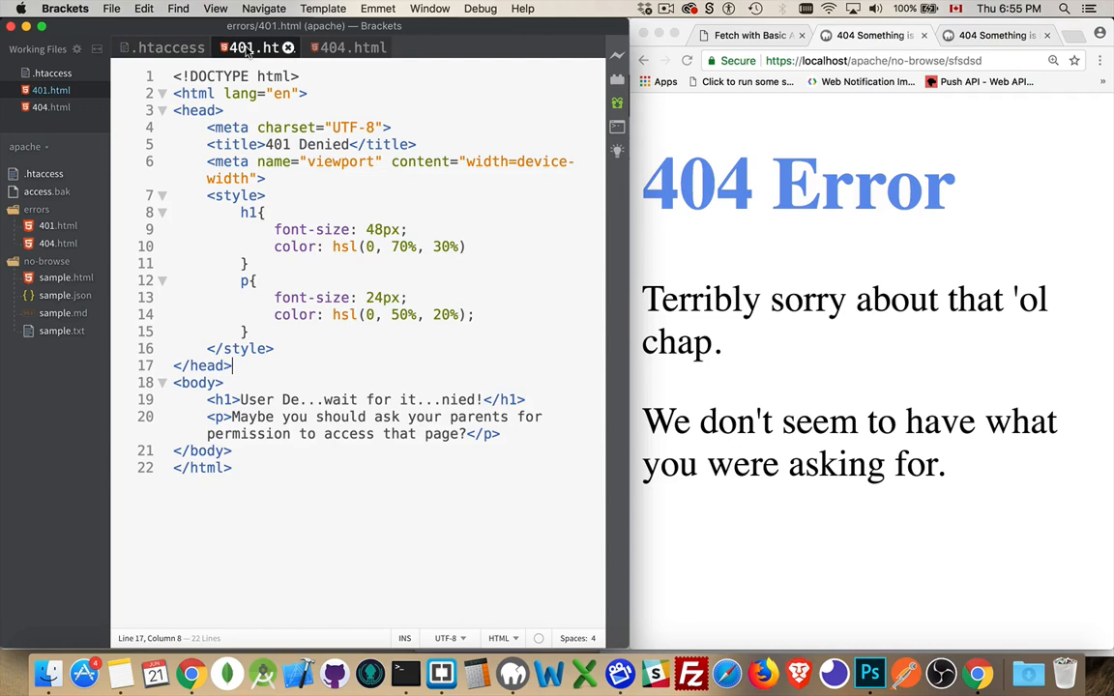